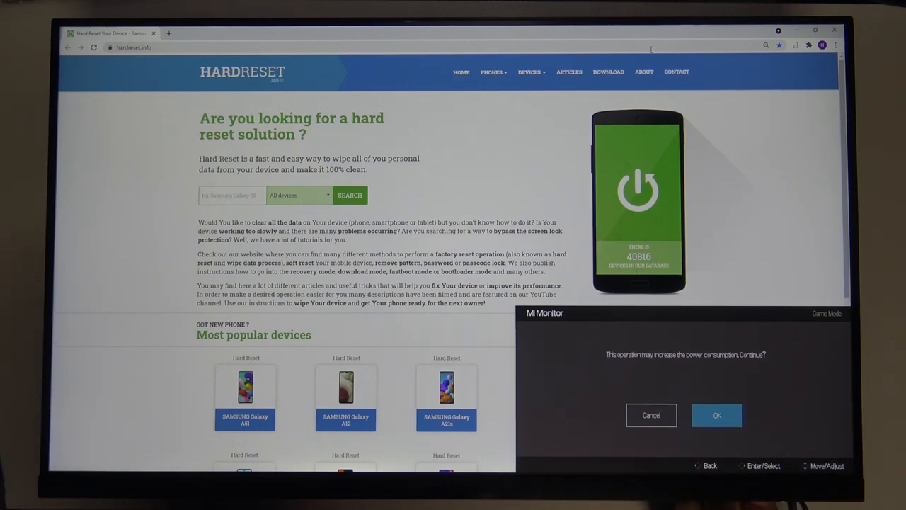
# - Accept the higher power consumption warning with OK, making Movie Mode the active Smart Mode
pyautogui.click(716, 414)
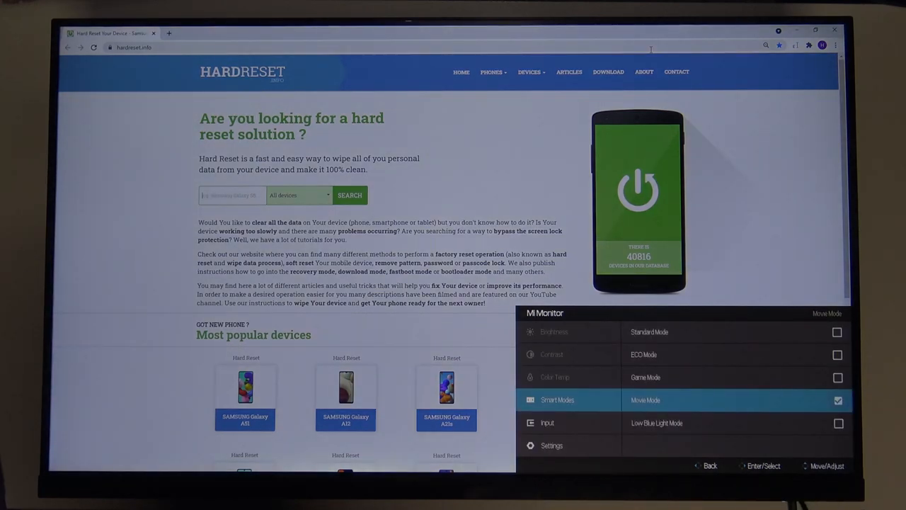